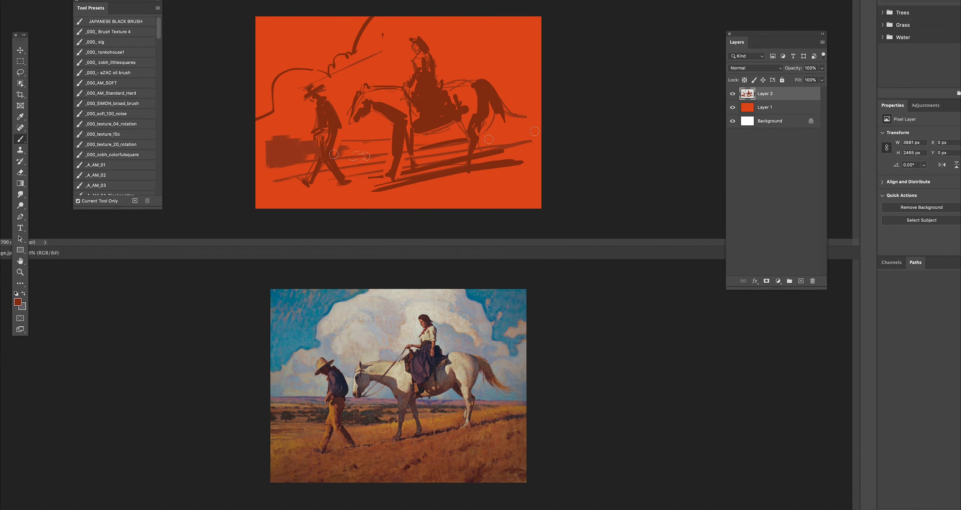
Choose a muted purple-grey foreground colour for blocking in the horse and rider
{"action": "left_click", "coordinate": [20, 300]}
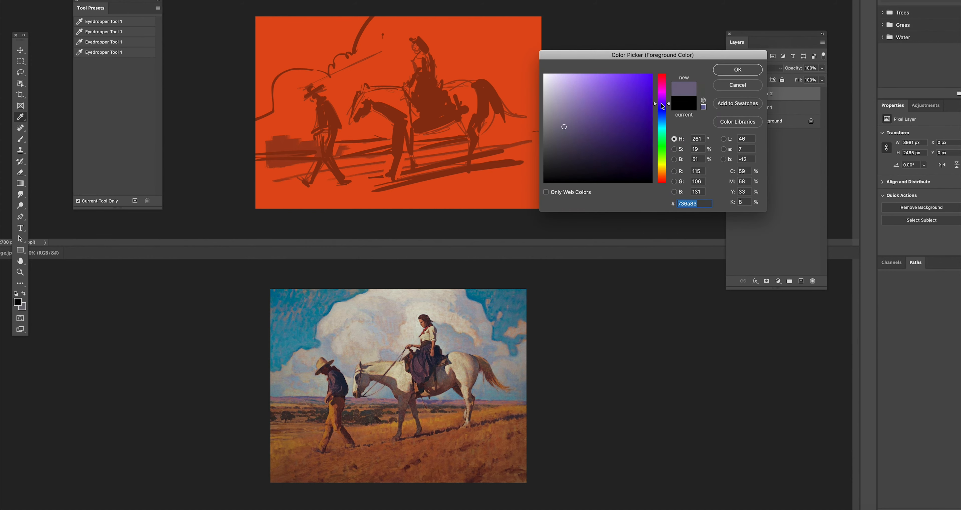
{"action": "left_click", "coordinate": [737, 69]}
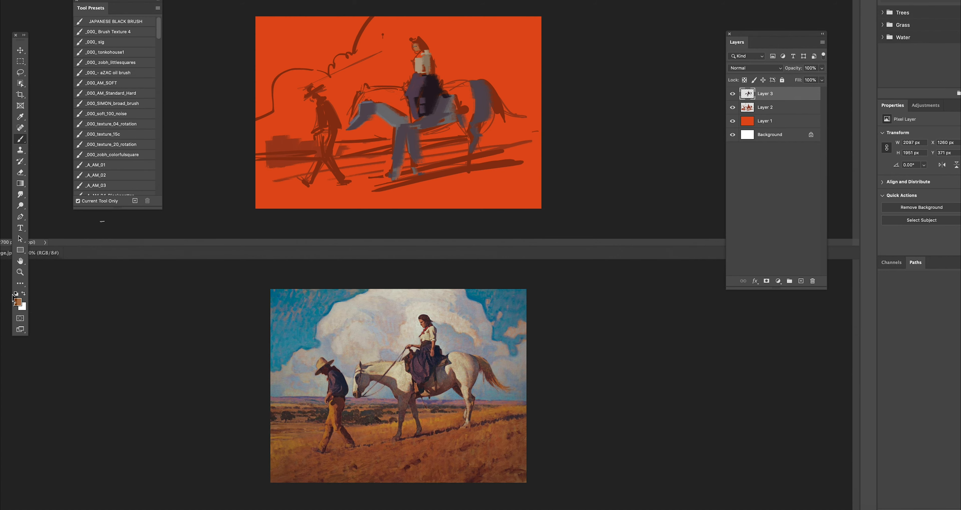
Pick light tan, dark brown and blue-grey colours in turn to paint ground, cowboy and sky
{"action": "left_click", "coordinate": [17, 302]}
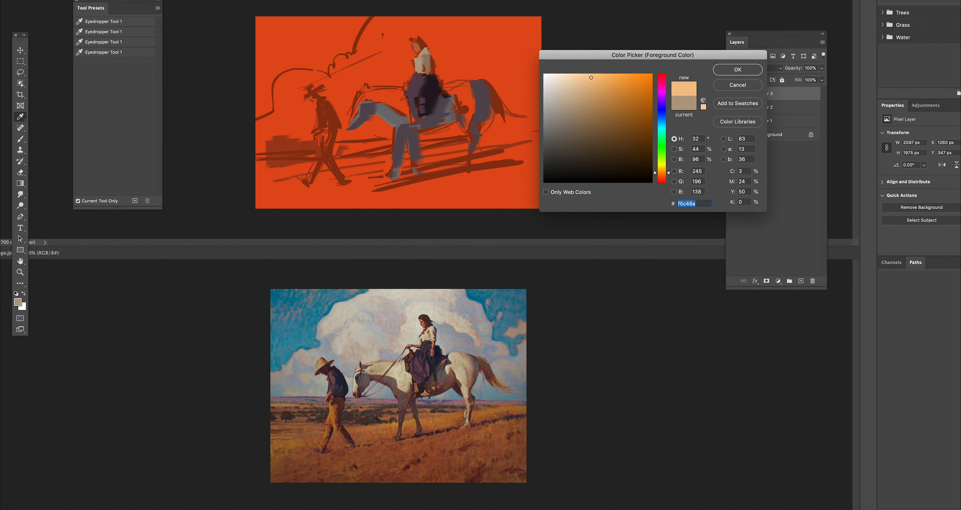
{"action": "left_click", "coordinate": [737, 69]}
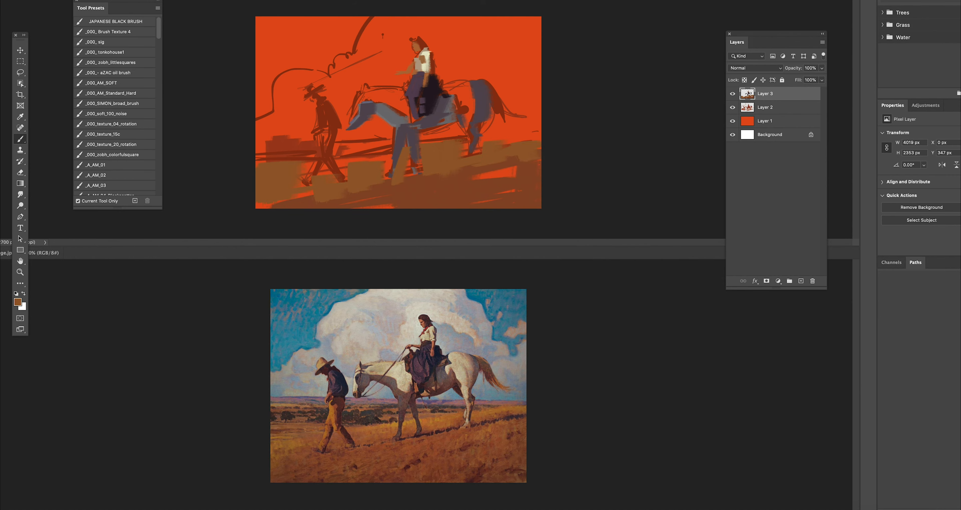
{"action": "left_click", "coordinate": [16, 302]}
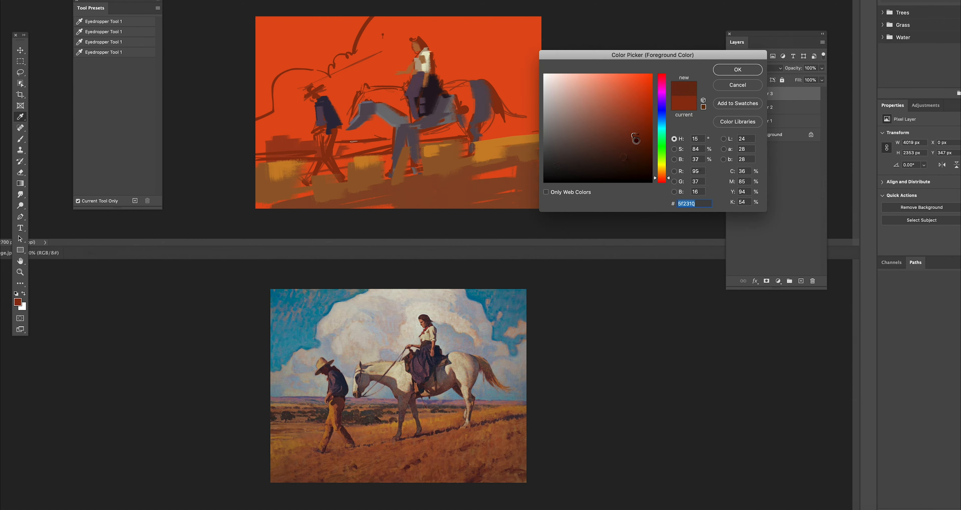
{"action": "left_click", "coordinate": [737, 69]}
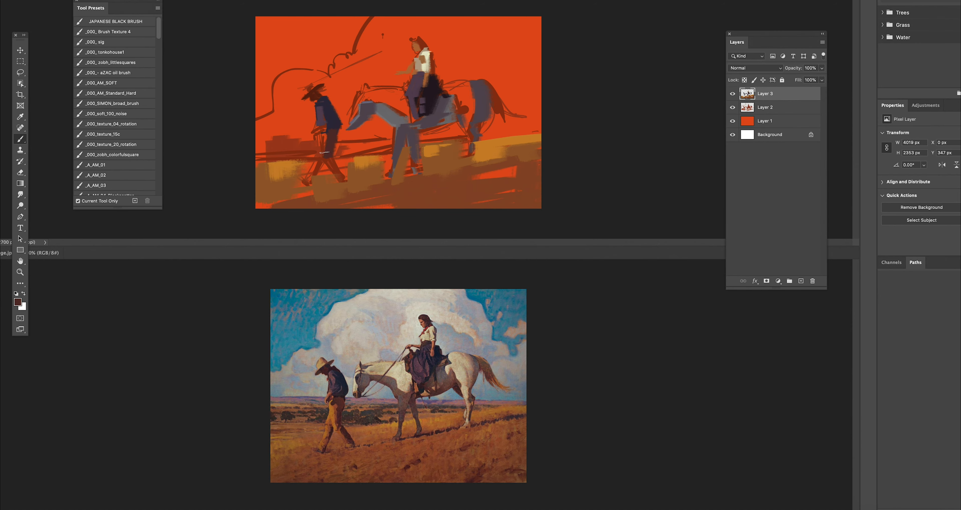
{"action": "mouse_move", "coordinate": [331, 142]}
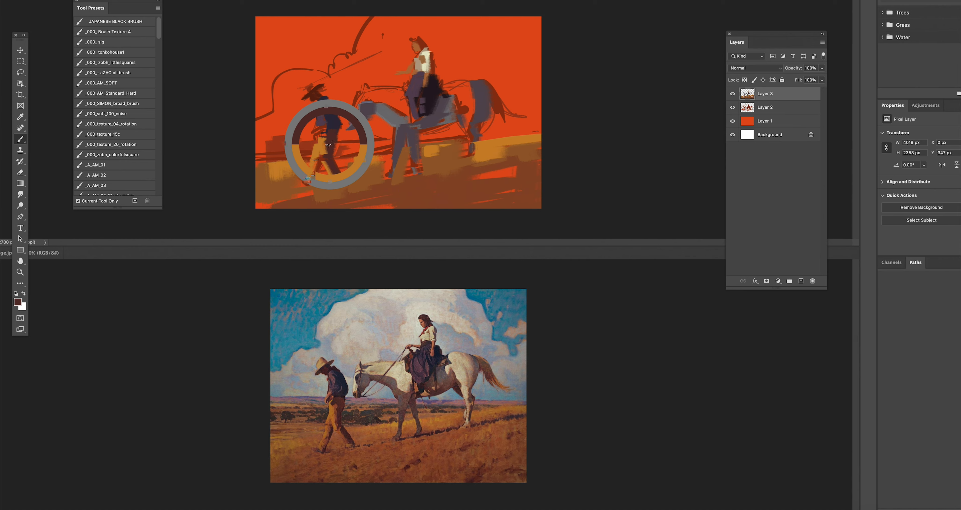
{"action": "left_click", "coordinate": [20, 303]}
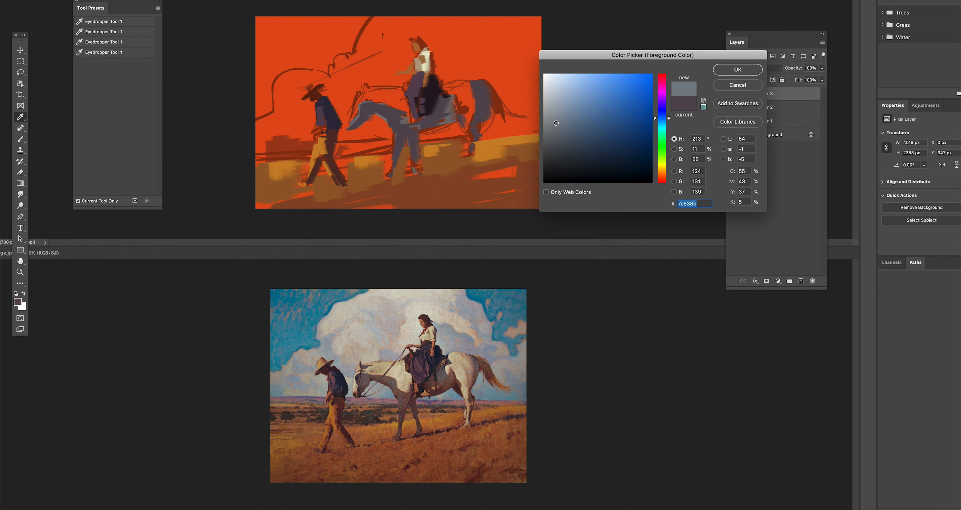
{"action": "left_click", "coordinate": [737, 69]}
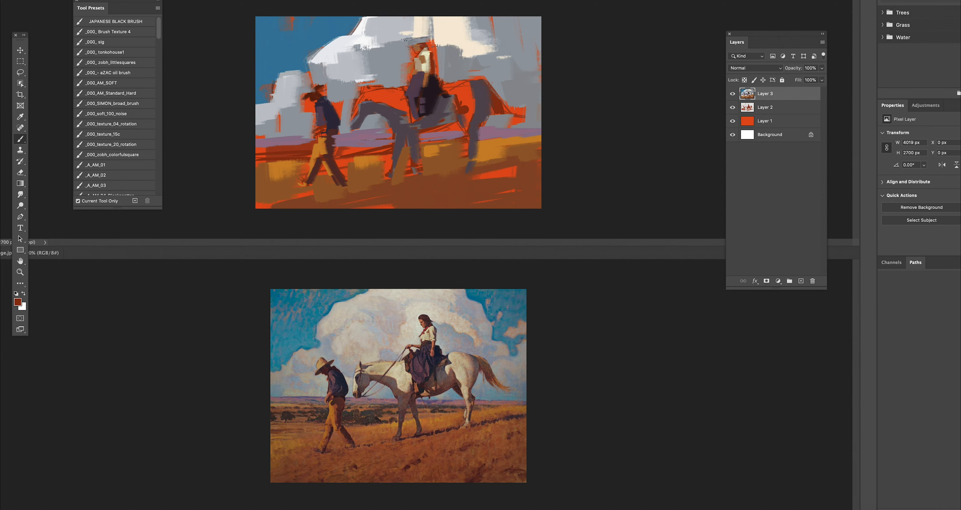
Choose a light greyish beige for the clouds, then a dark brown for the cowboy
{"action": "left_click", "coordinate": [17, 298]}
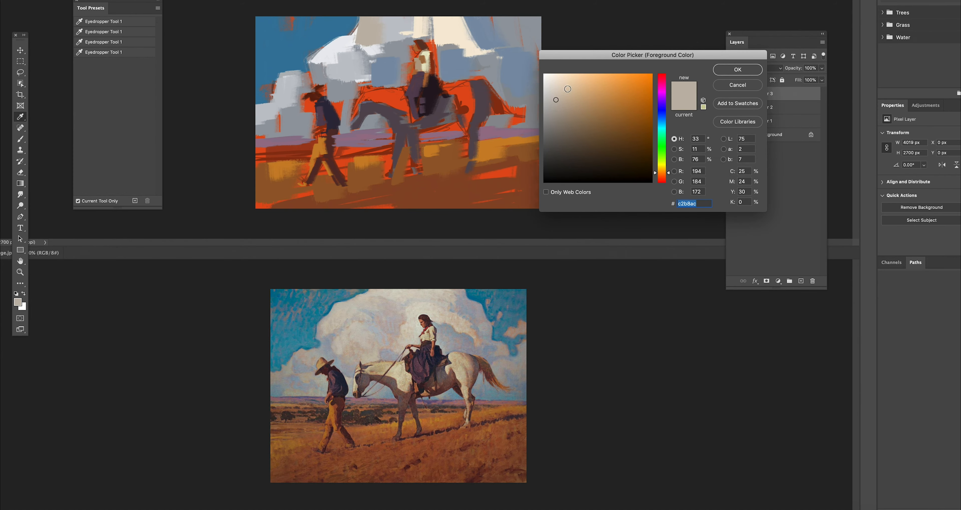
{"action": "left_click", "coordinate": [738, 69]}
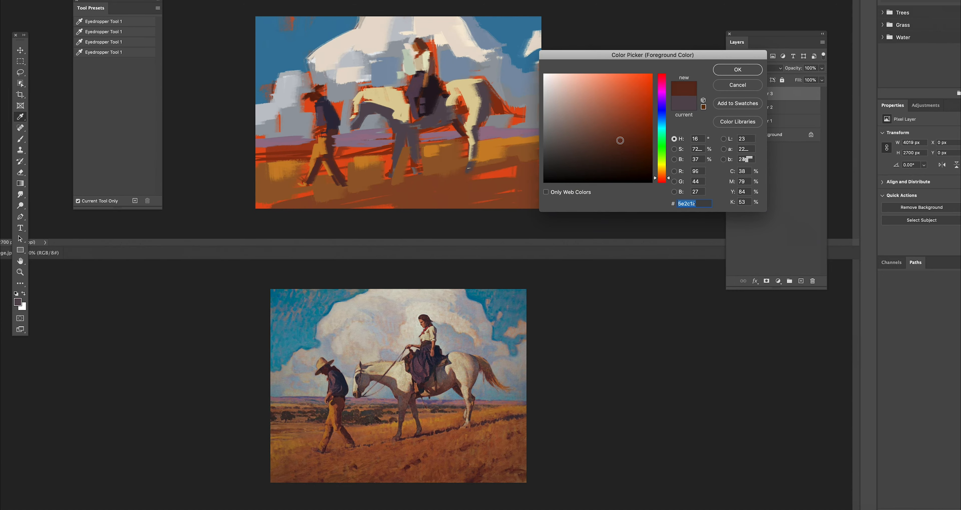
{"action": "left_click", "coordinate": [737, 69]}
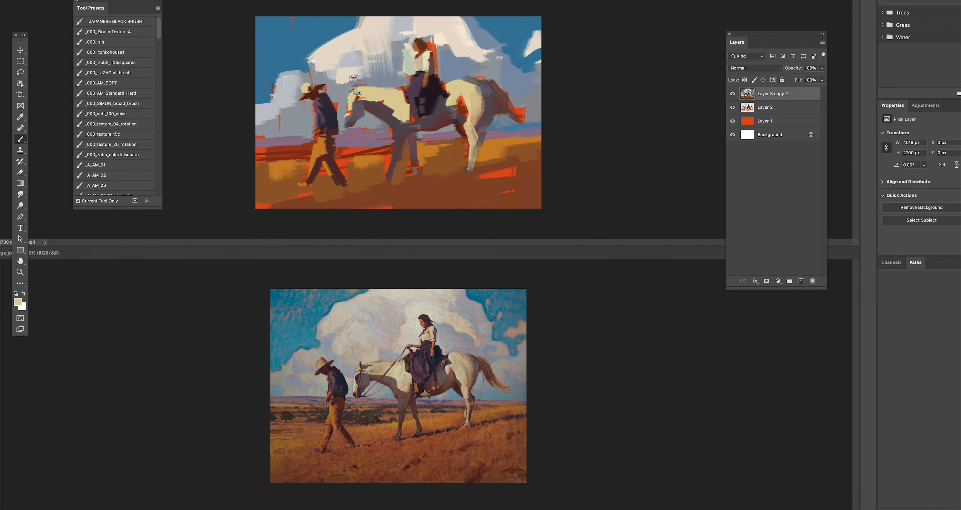
Paint over the horse's rear and pick a dark purple for the rider's skirt
{"action": "left_click_drag", "start_coordinate": [356, 80], "coordinate": [402, 128]}
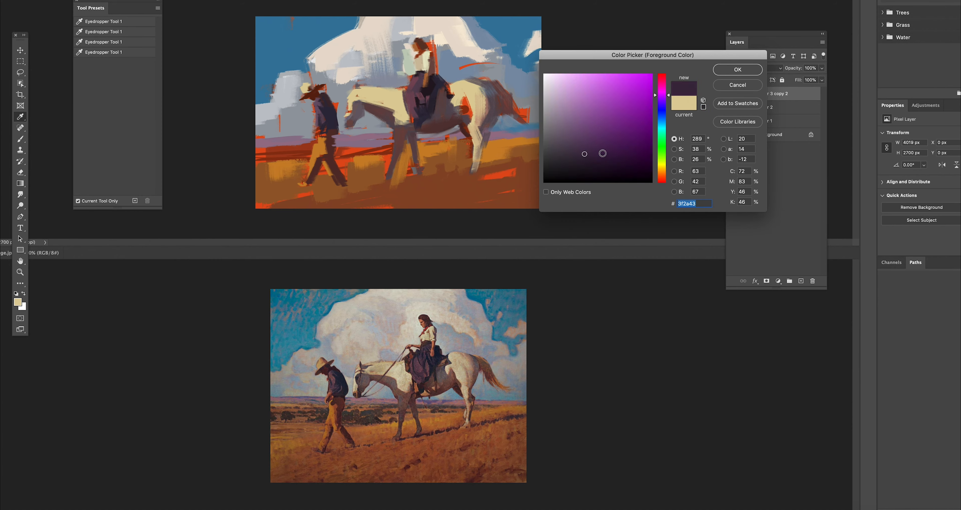
{"action": "left_click", "coordinate": [737, 69]}
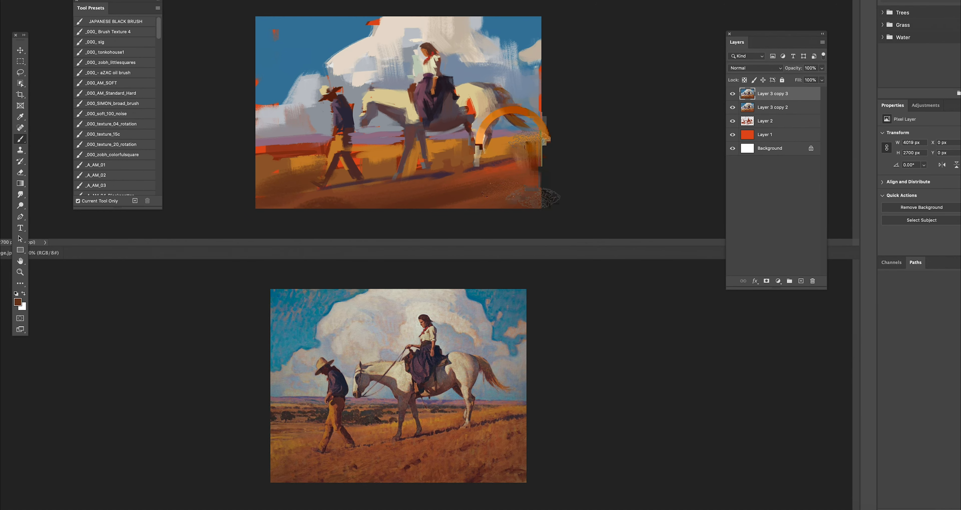
{"action": "left_click", "coordinate": [19, 302]}
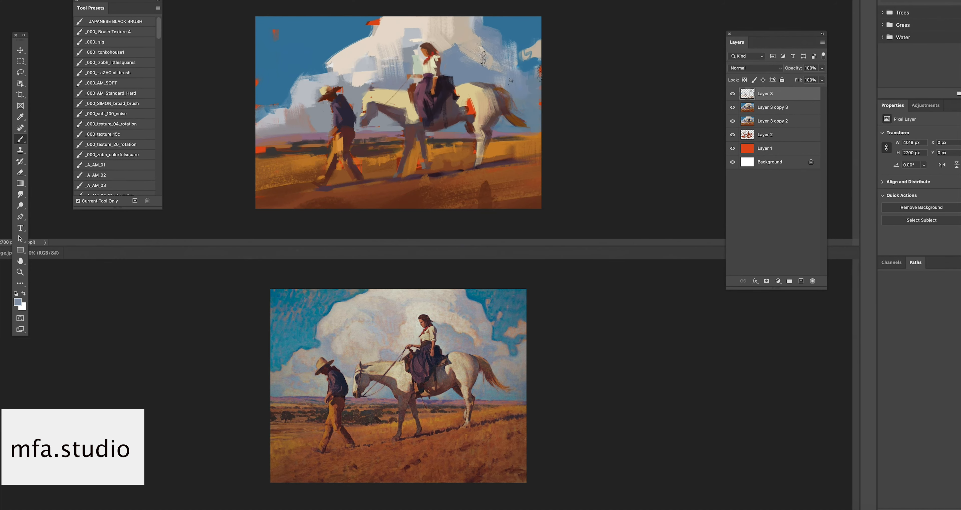
Switch to a mixer brush preset and set a dark brown foreground colour
{"action": "left_click", "coordinate": [20, 128]}
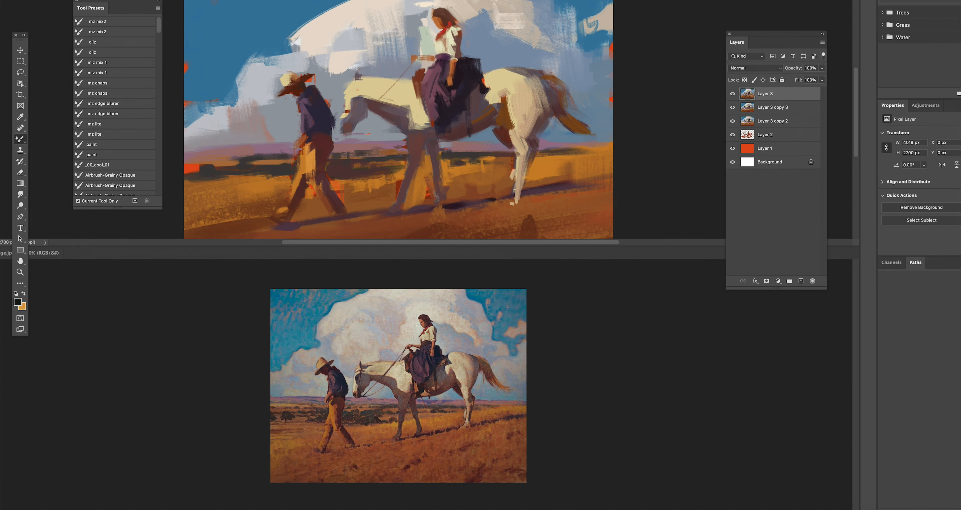
{"action": "scroll", "scroll_direction": "down", "scroll_amount": 3}
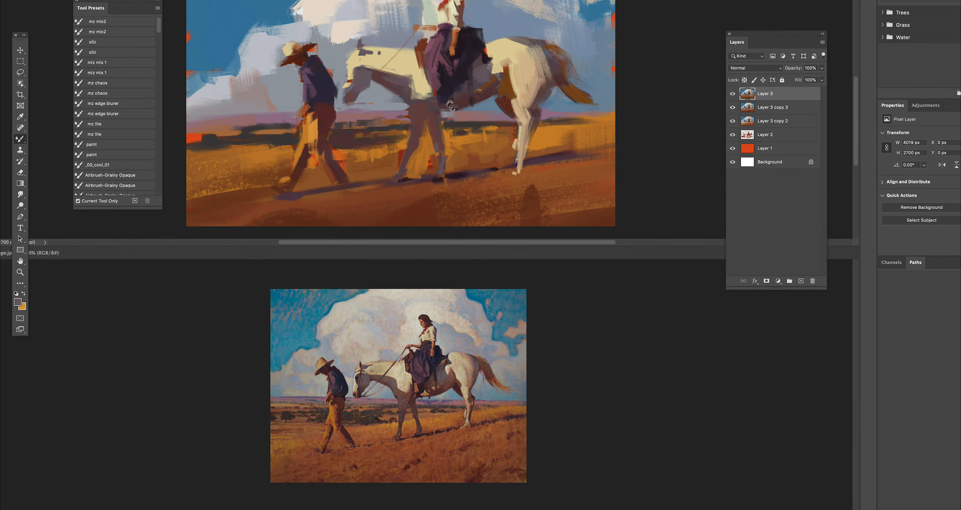
{"action": "left_click", "coordinate": [17, 301]}
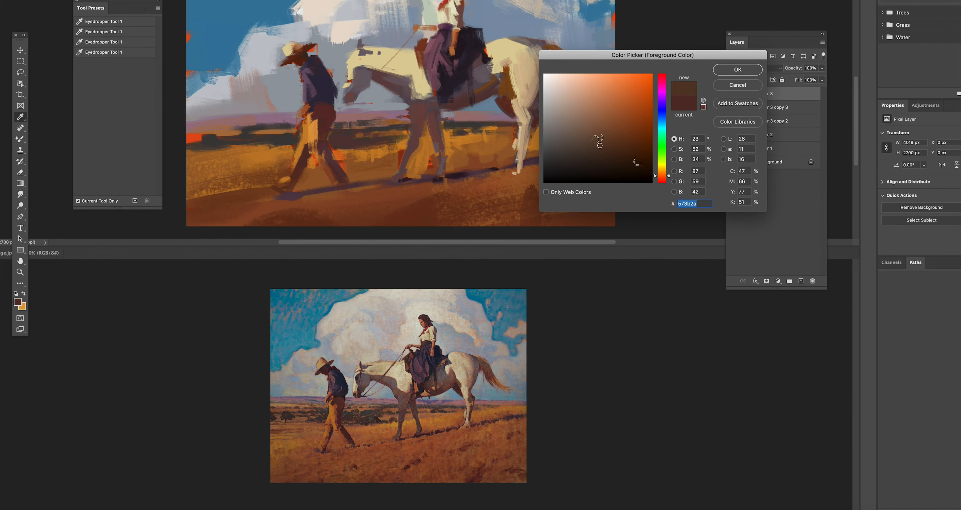
{"action": "left_click", "coordinate": [737, 69]}
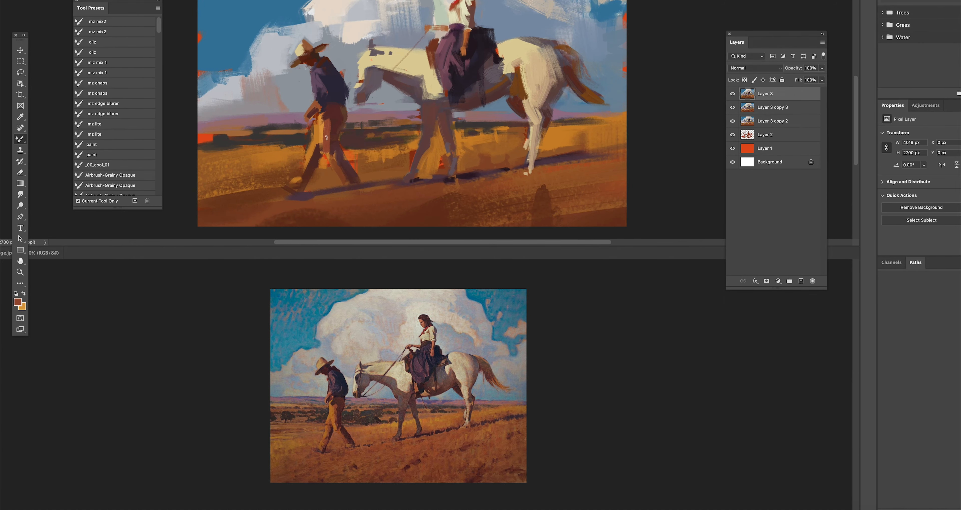
Paint shape and shadow into the cowboy's legs with dark brown strokes
{"action": "left_click_drag", "start_coordinate": [328, 138], "coordinate": [301, 184]}
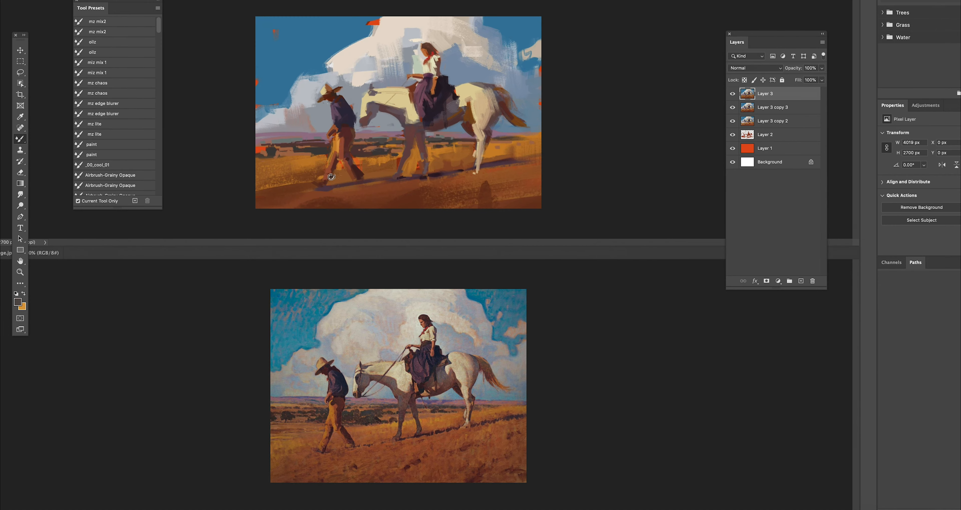
{"action": "left_click_drag", "start_coordinate": [332, 177], "coordinate": [465, 179]}
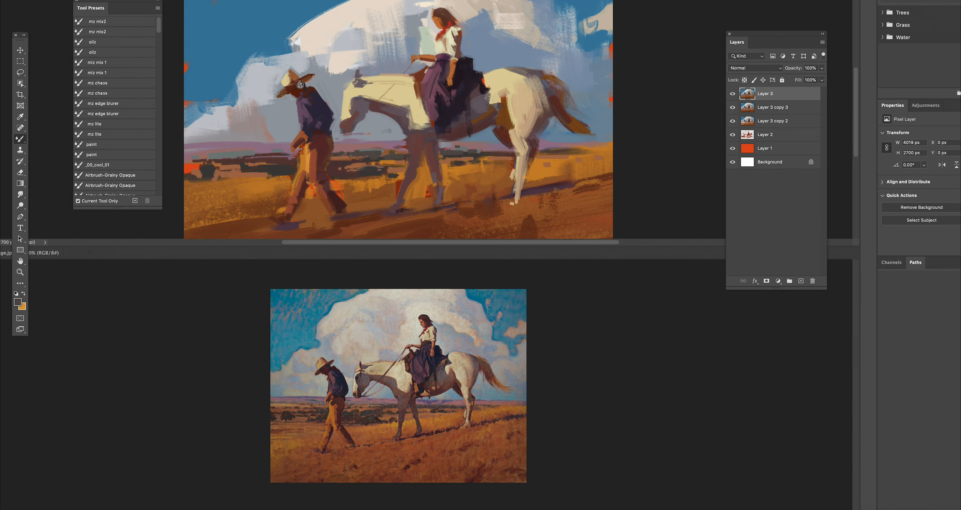
Set a dark reddish-brown colour for the cowboy's neckerchief and face details
{"action": "left_click", "coordinate": [17, 302]}
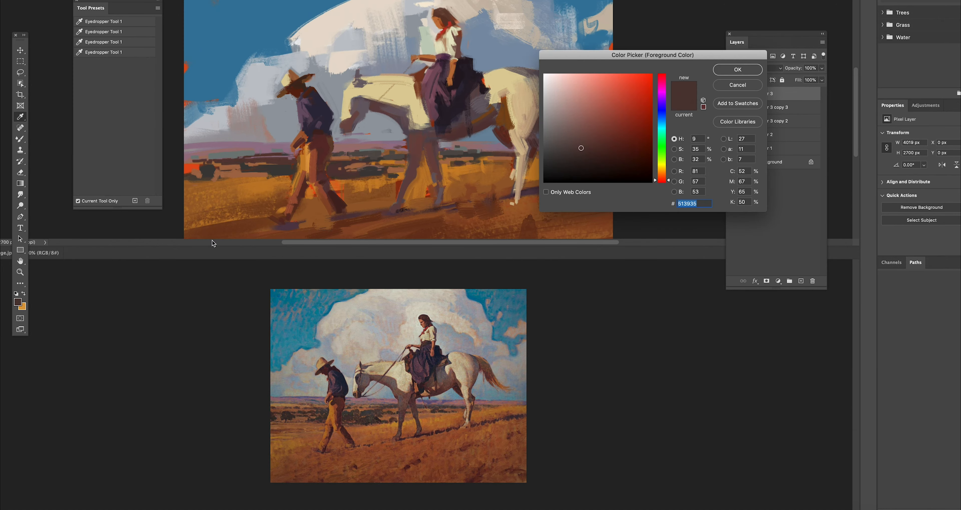
{"action": "left_click", "coordinate": [737, 69]}
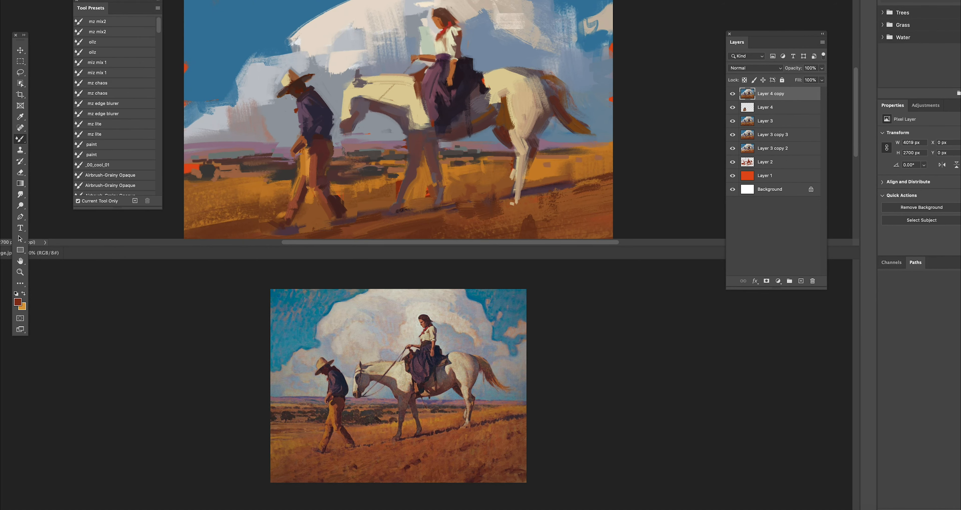
{"action": "scroll", "scroll_direction": "down", "scroll_amount": 3}
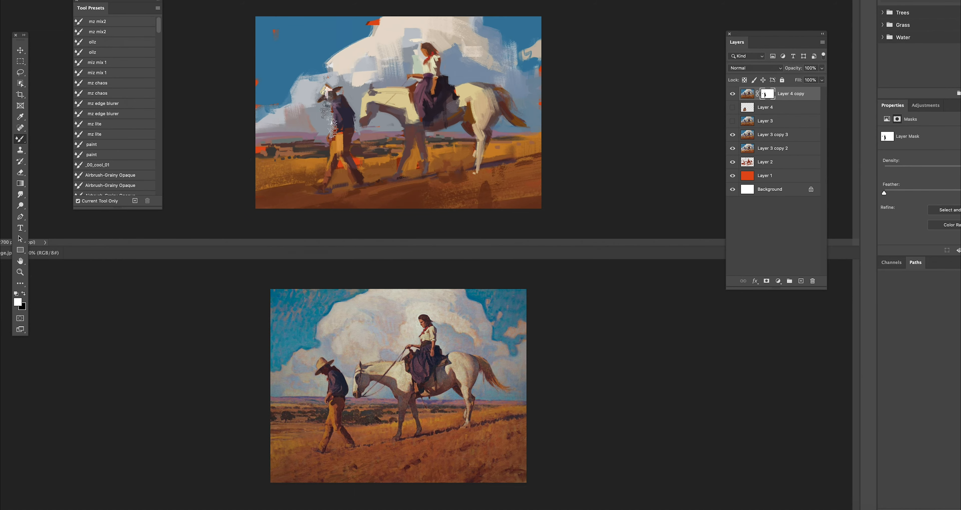
Add a new paint layer at the top of the layer stack
{"action": "left_click", "coordinate": [772, 135]}
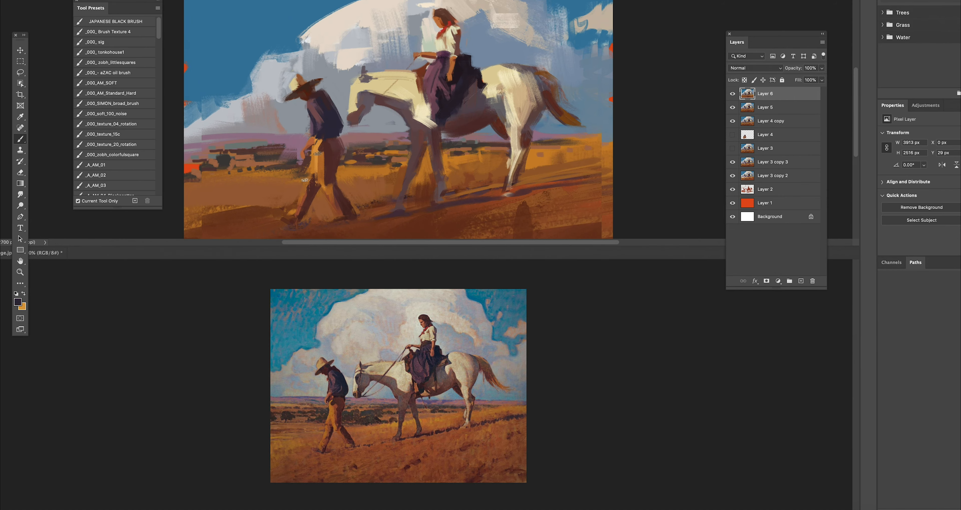
{"action": "scroll", "scroll_direction": "down", "scroll_amount": 3}
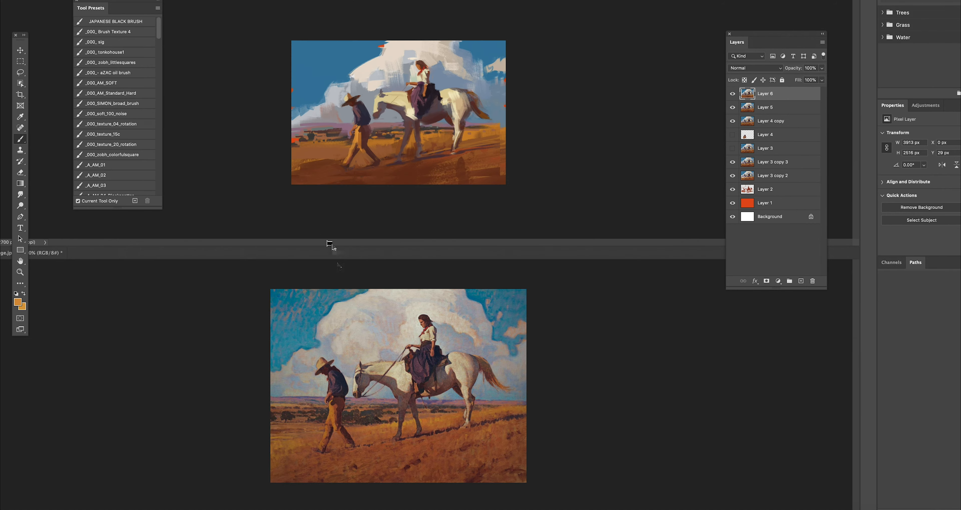
{"action": "mouse_move", "coordinate": [319, 270]}
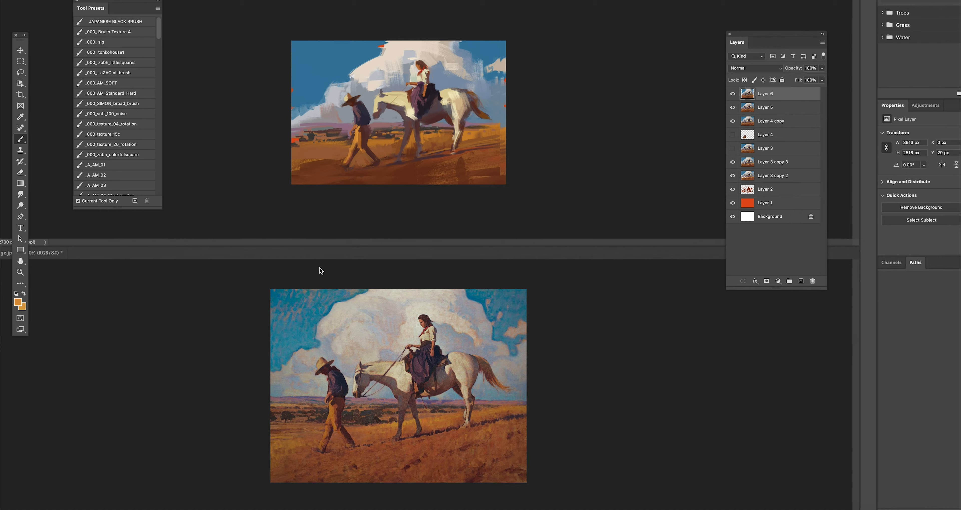